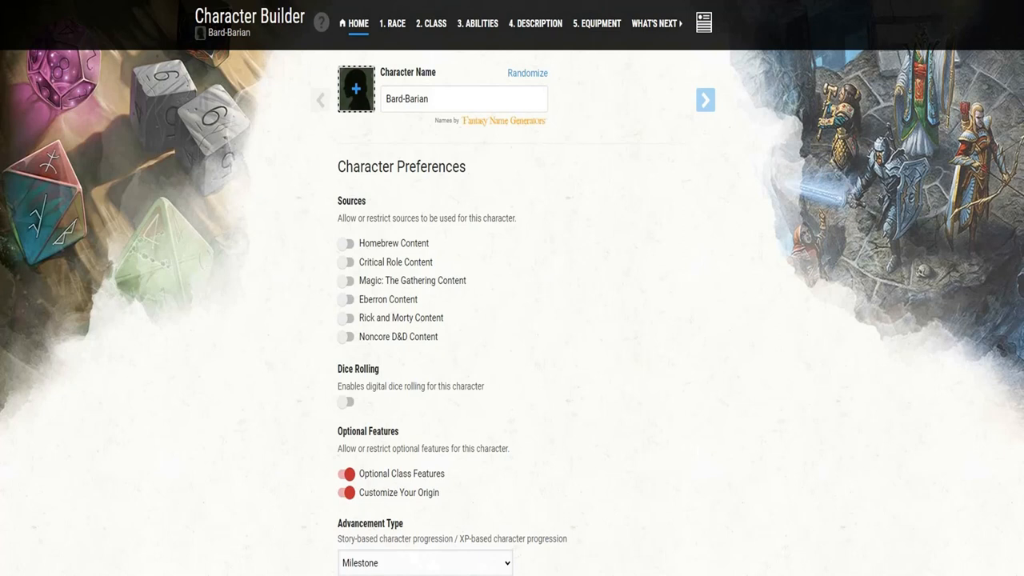
- Go to the Race step showing Triton as the character's race
left_click(392, 24)
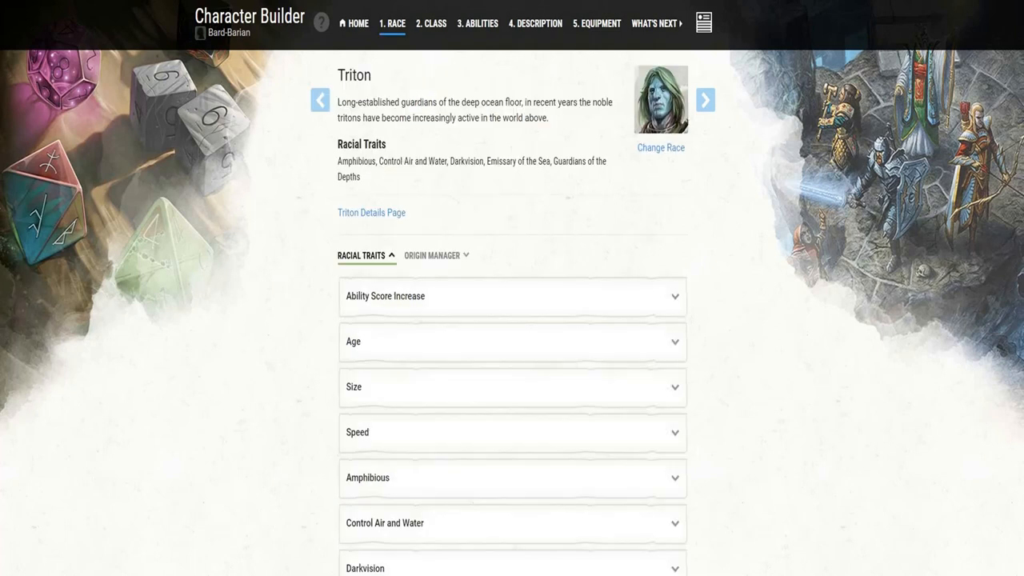
- Expand the Triton traits Ability Score Increase and Control Air and Water to read their descriptions
left_click(512, 296)
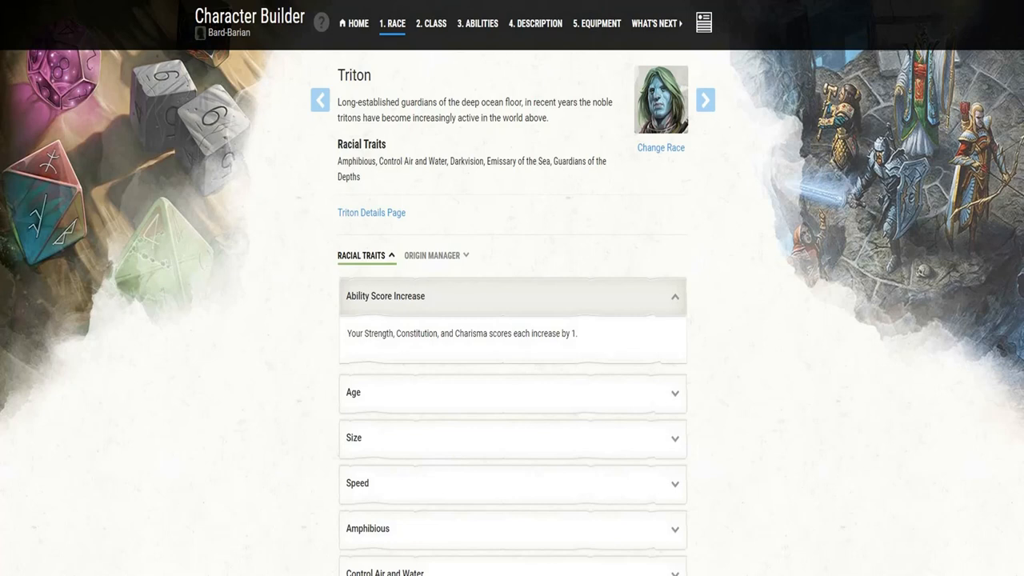
scroll("down", 3)
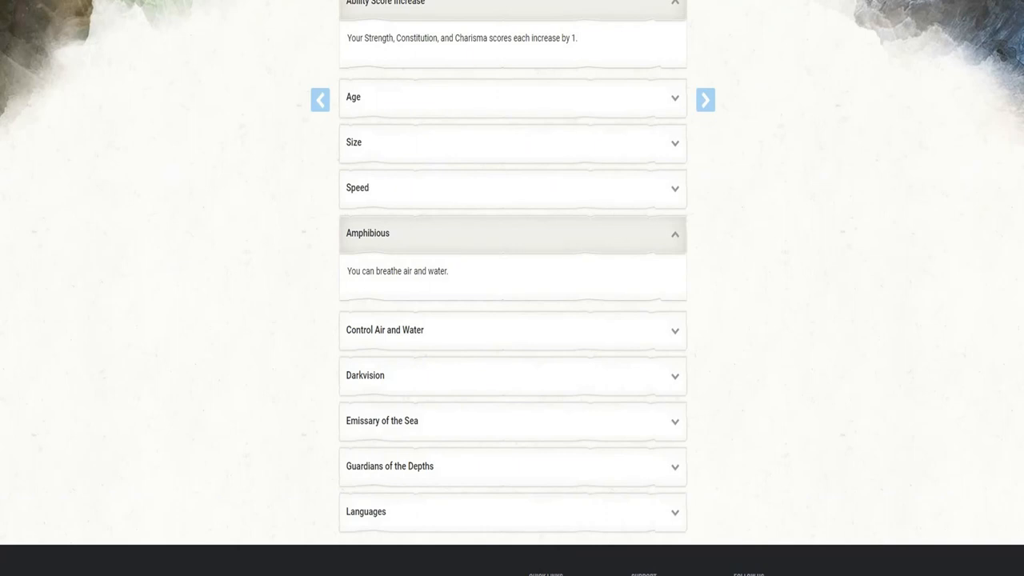
scroll("down", 3)
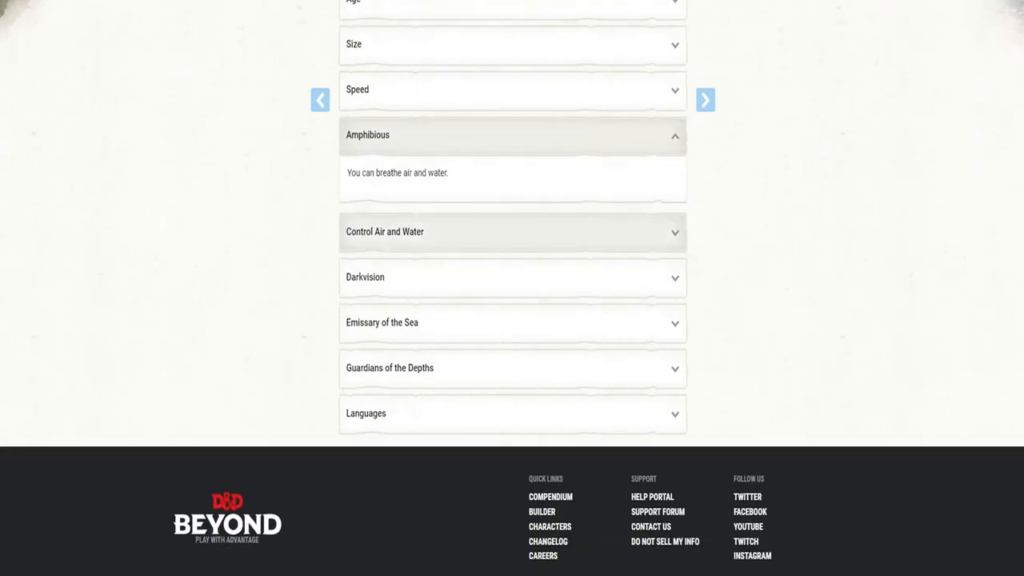
left_click(512, 231)
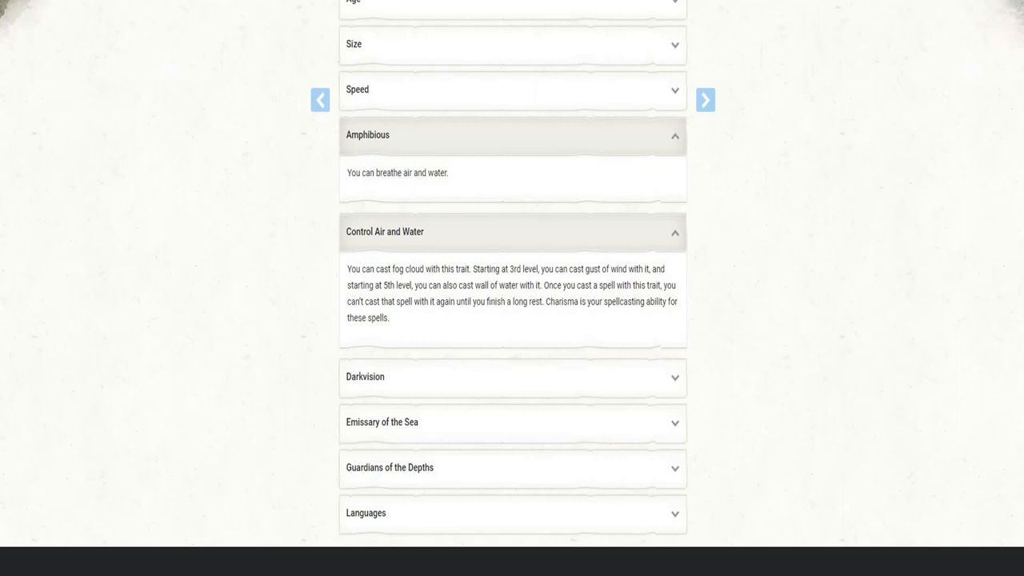
scroll("down", 3)
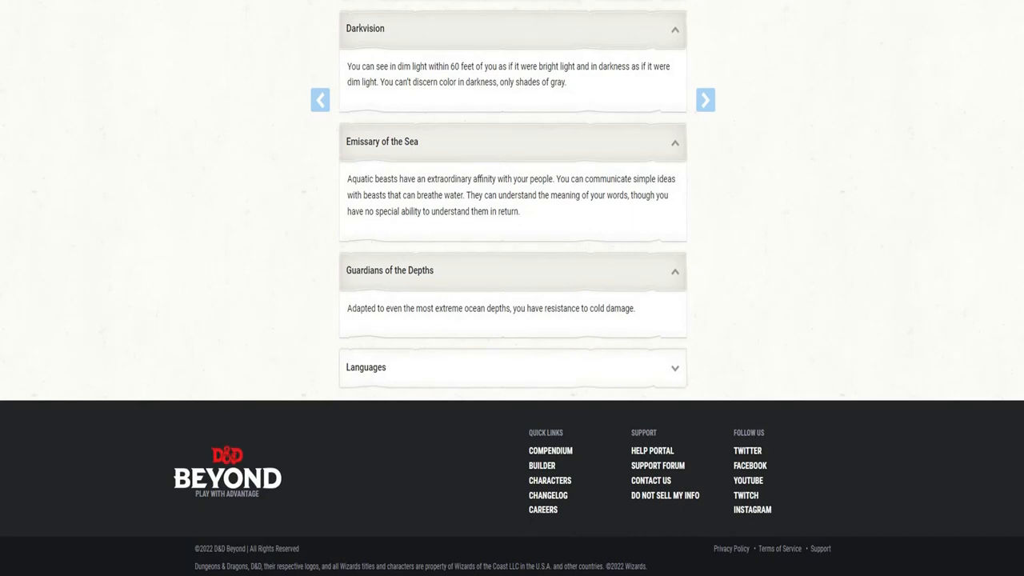
- Go to the Class step showing the level 1 Bard
left_click(512, 367)
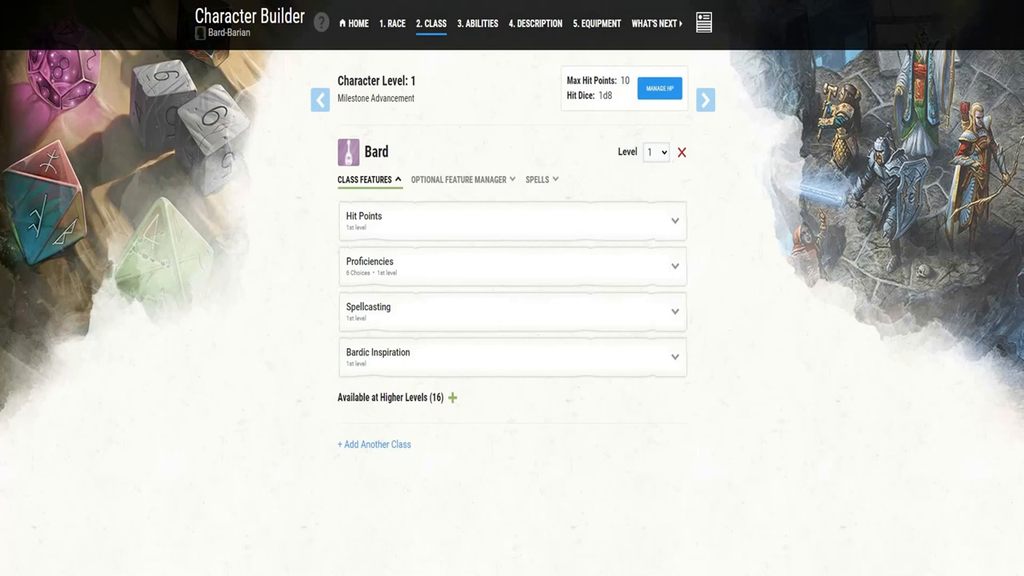
- Reveal the Bard's proficiency choices and the spell options below them
left_click(512, 266)
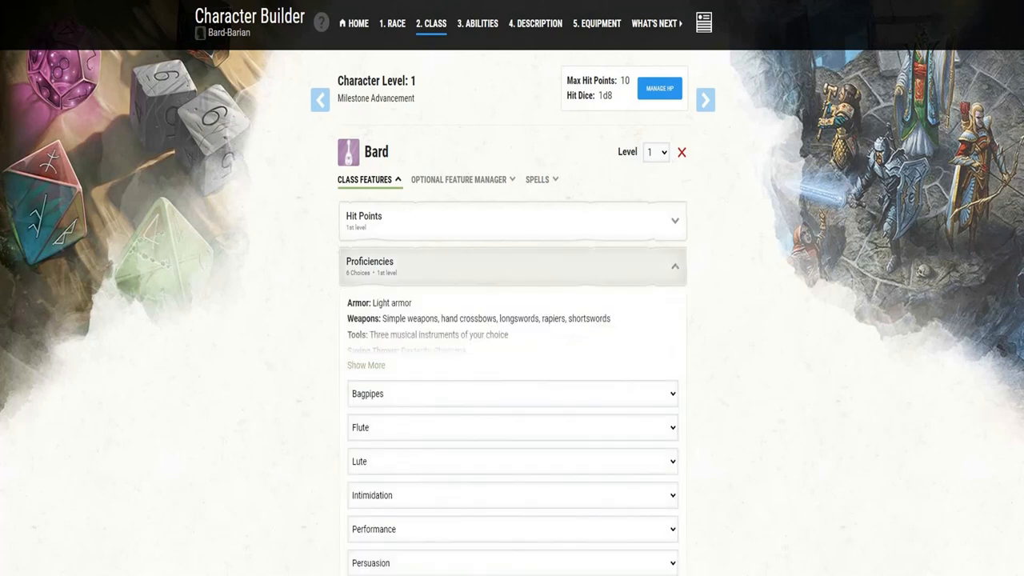
scroll("down", 3)
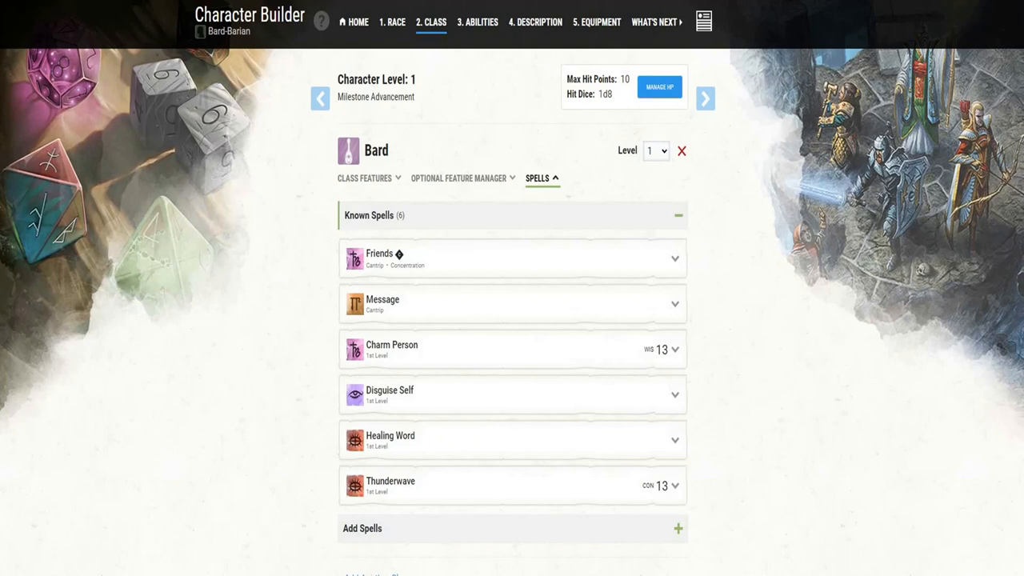
- Go to the Abilities step to set point-buy scores
left_click(477, 22)
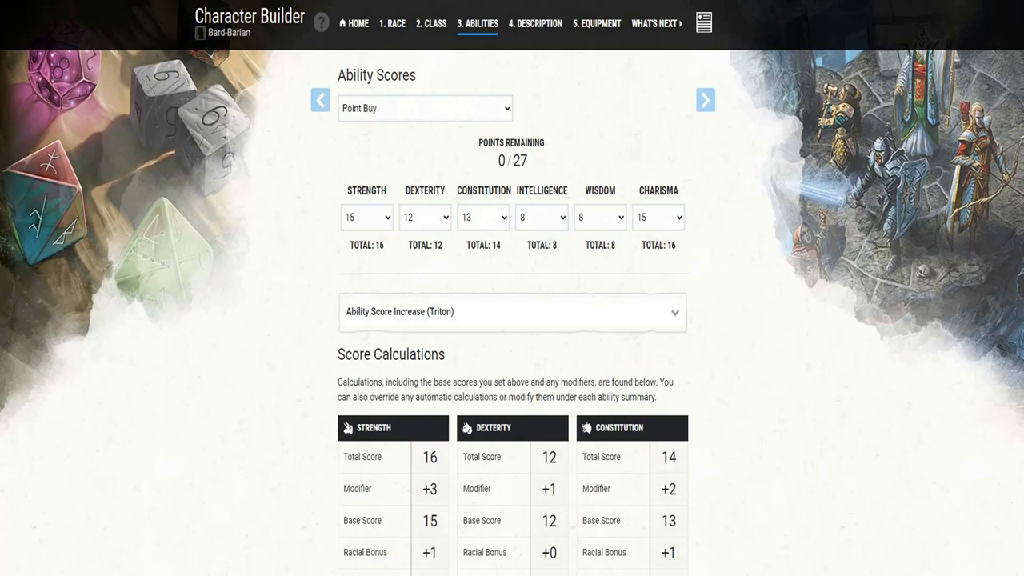
- Go to the Description step to choose the Sailor background
left_click(535, 24)
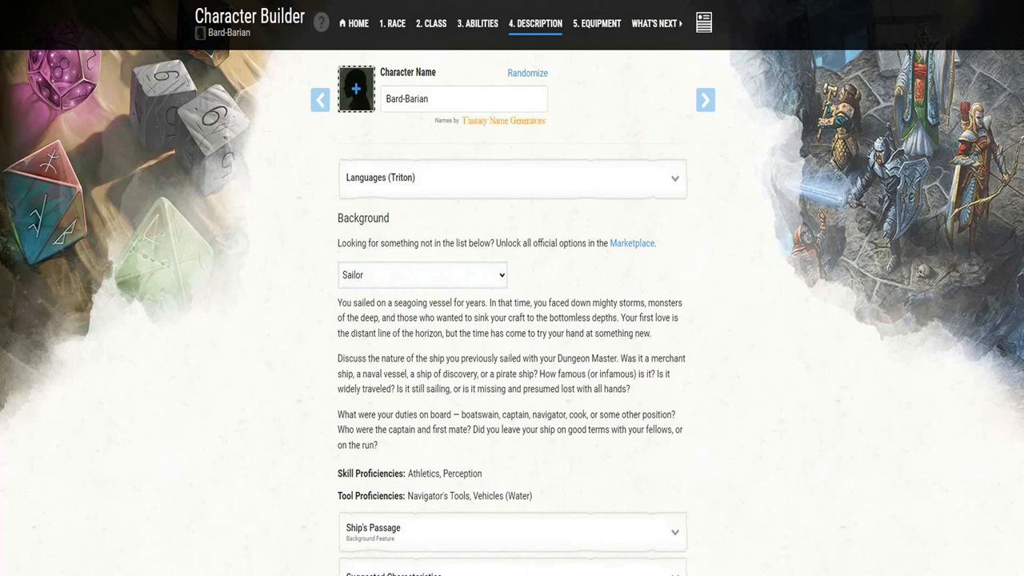
- Add the chosen Bard and Sailor starting equipment to the inventory
left_click(596, 24)
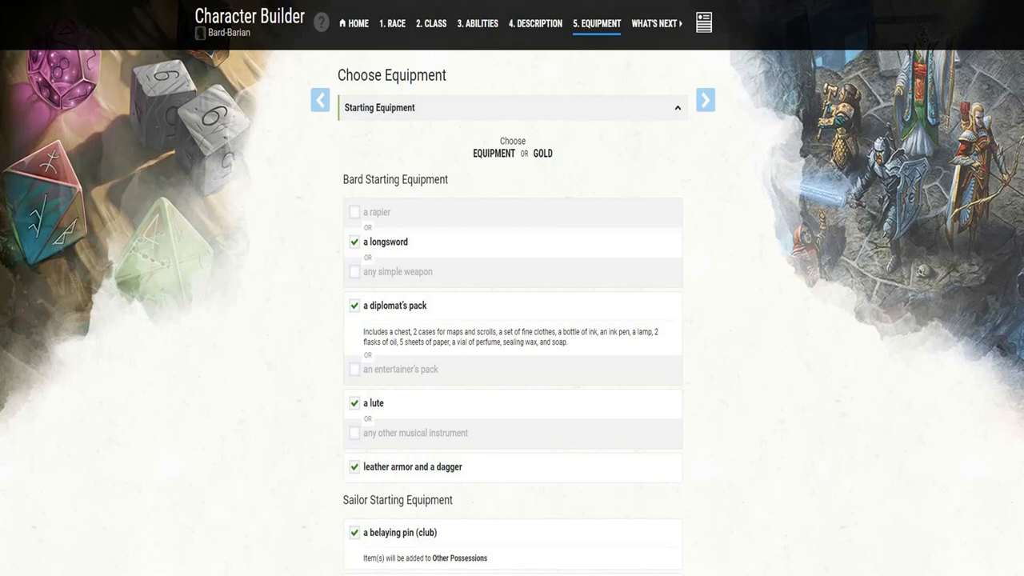
scroll("down", 3)
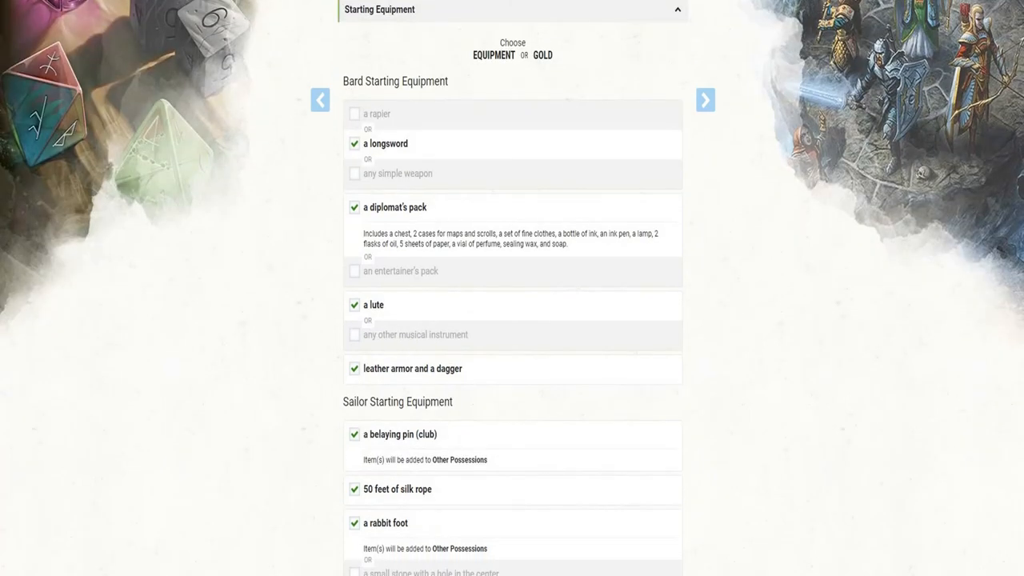
scroll("down", 3)
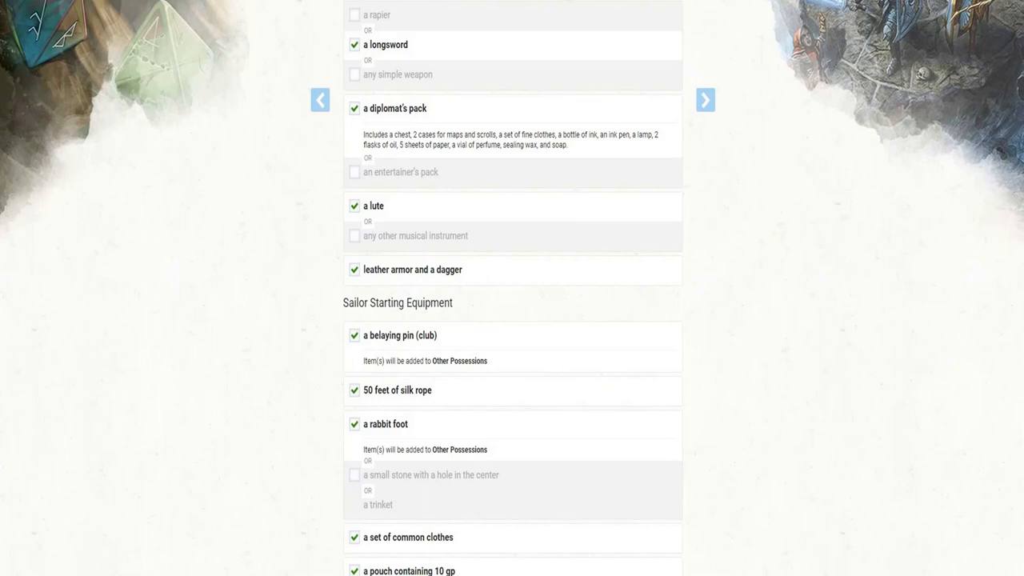
scroll("down", 3)
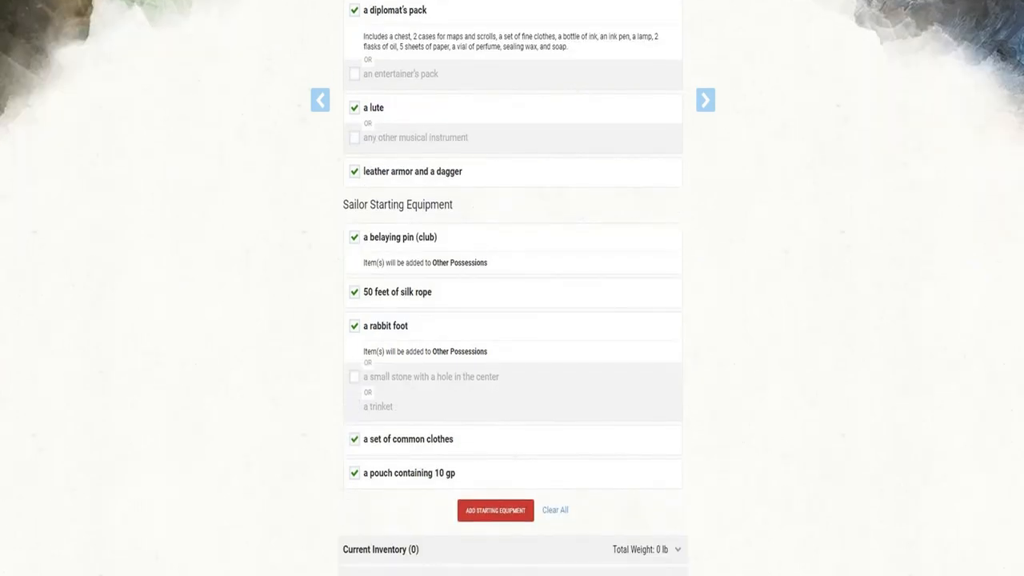
left_click(496, 509)
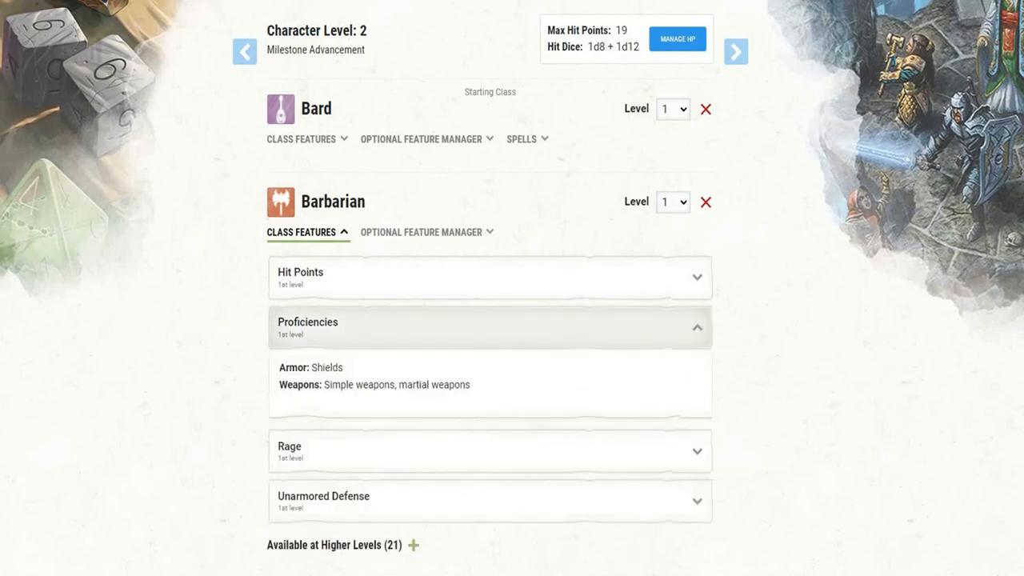
- Expand the Barbarian's Reckless Attack and Danger Sense features to read them
scroll("down", 3)
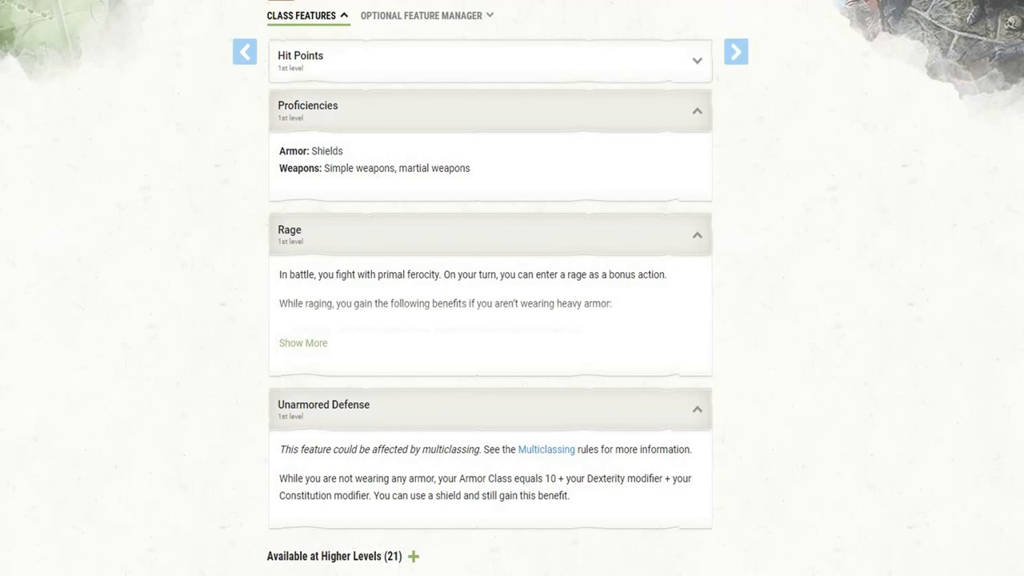
left_click(304, 342)
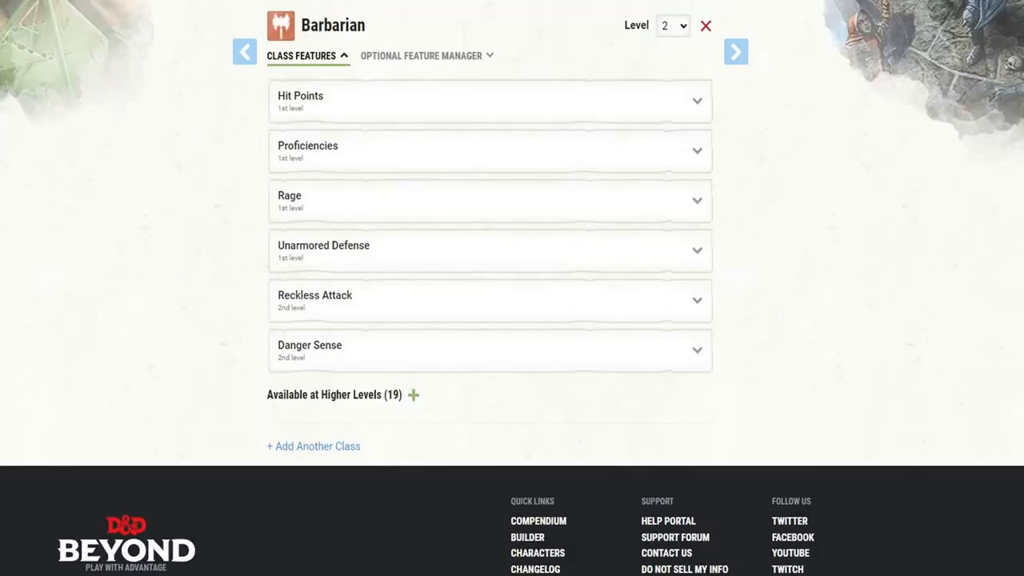
left_click(490, 300)
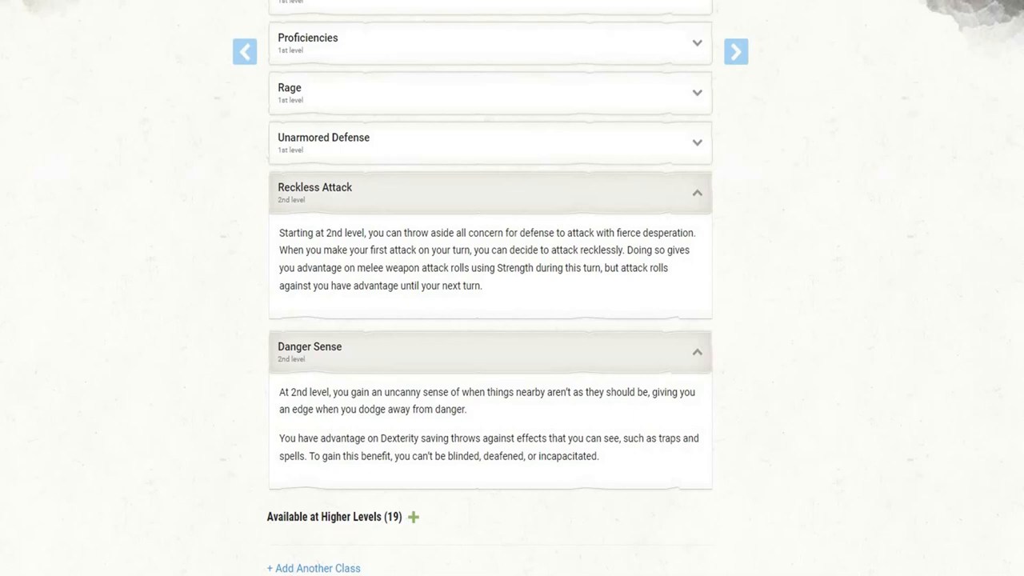
scroll("down", 3)
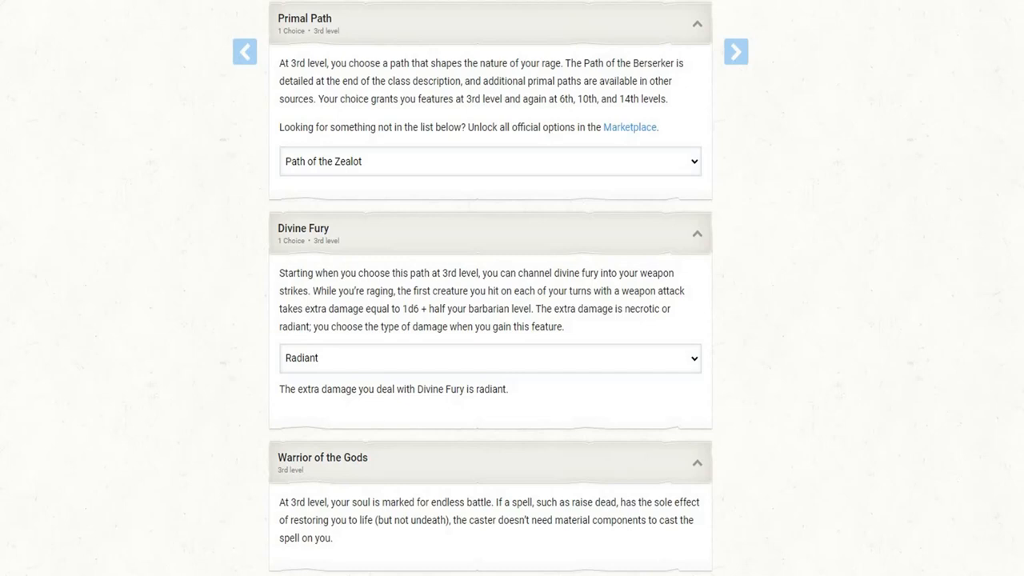
- Scroll to the Barbarian's Primal Path choice for Path of the Zealot
scroll("down", 3)
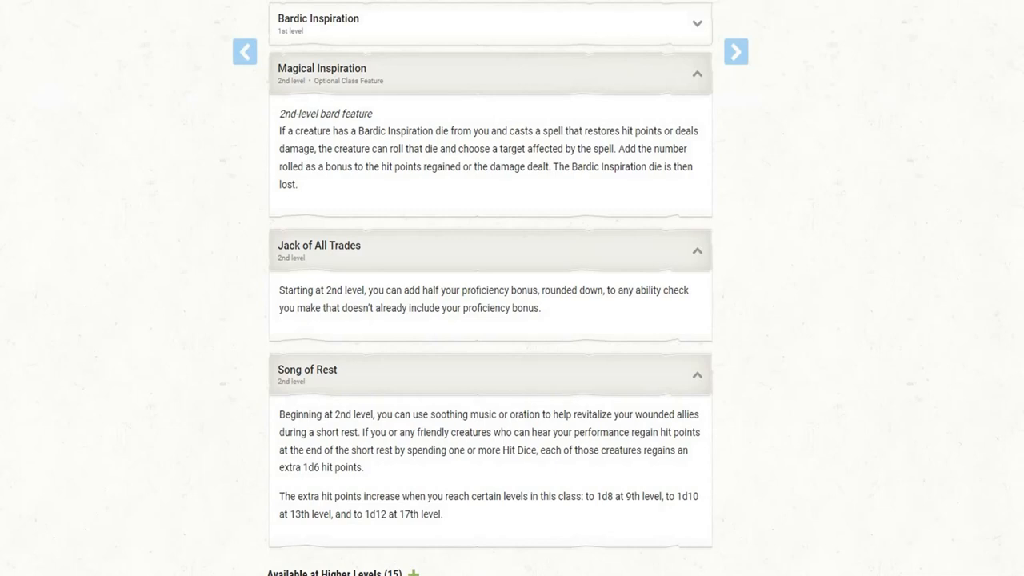
- Make a selection in the Bard Class Features header area
left_click(735, 51)
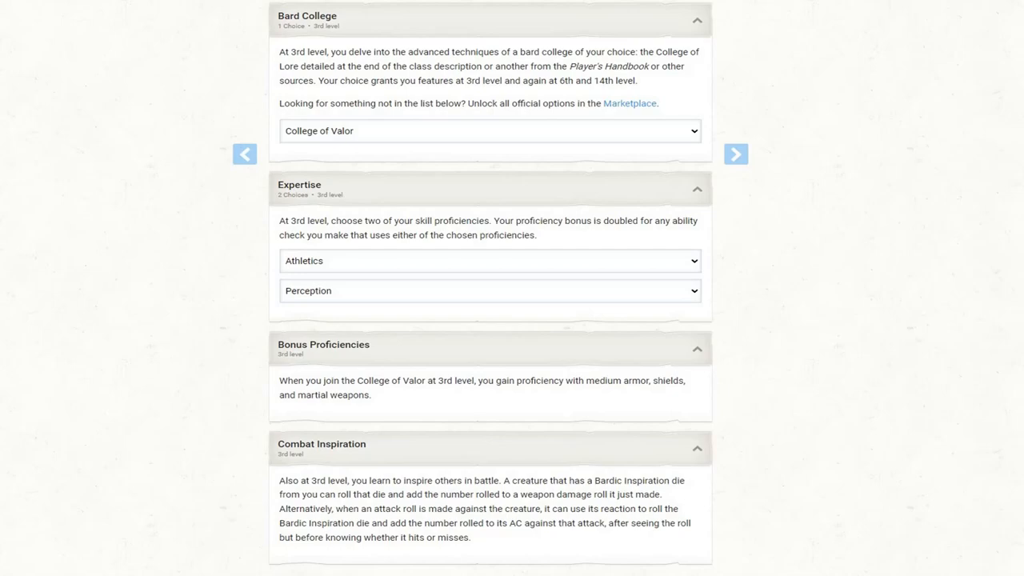
- Raise Barbarian to level 6 for a level 10 character with 85 hit points
left_click(522, 57)
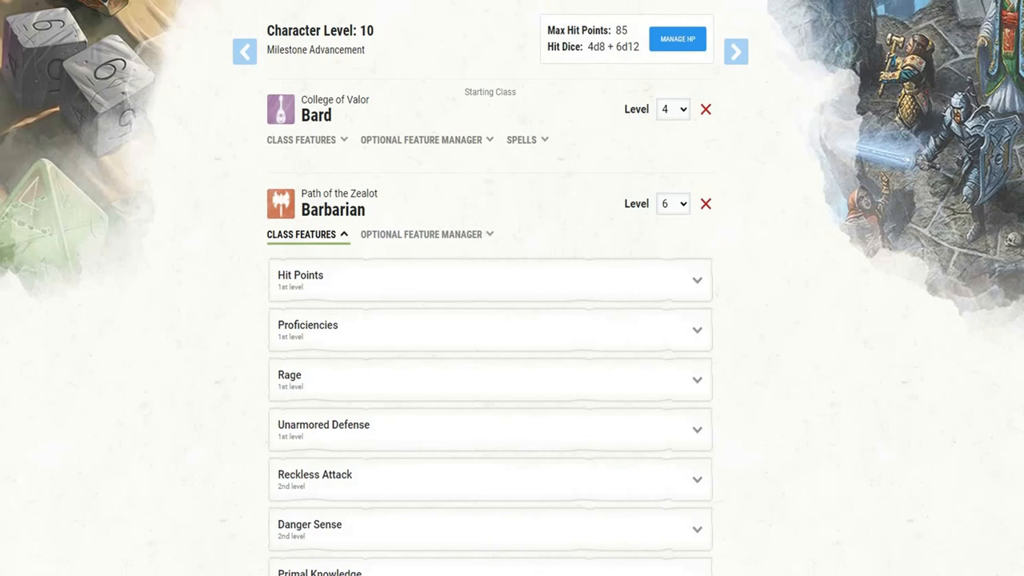
- Scroll through Barbarian Class Features to reveal Instinctive Pounce and Feral Instinct
scroll("down", 3)
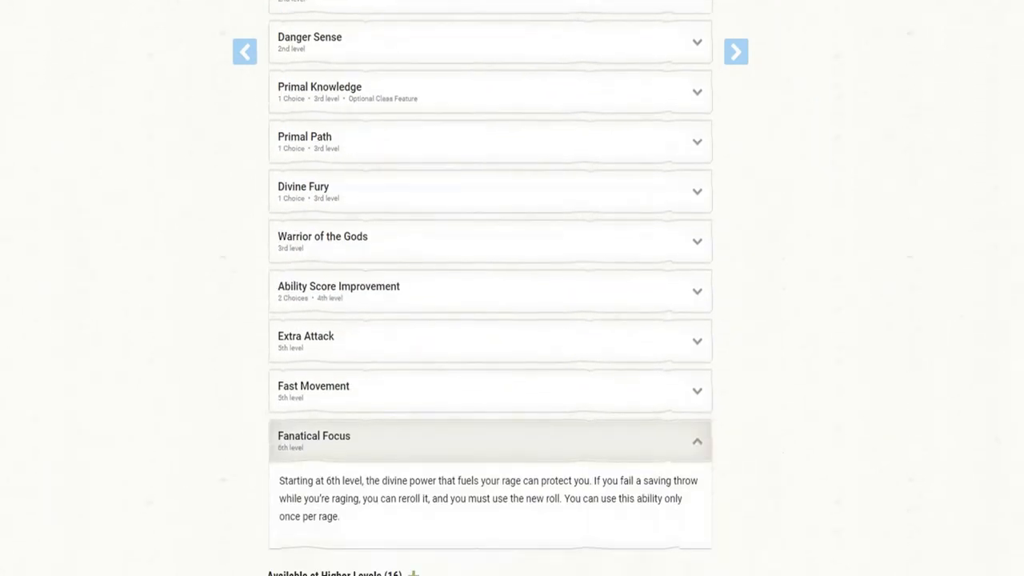
scroll("down", 3)
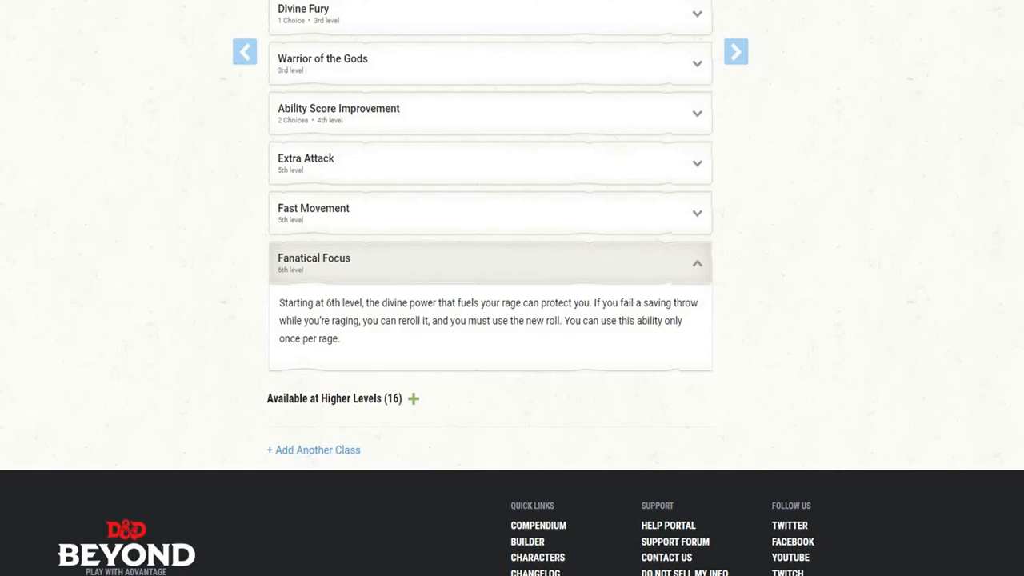
scroll("down", 3)
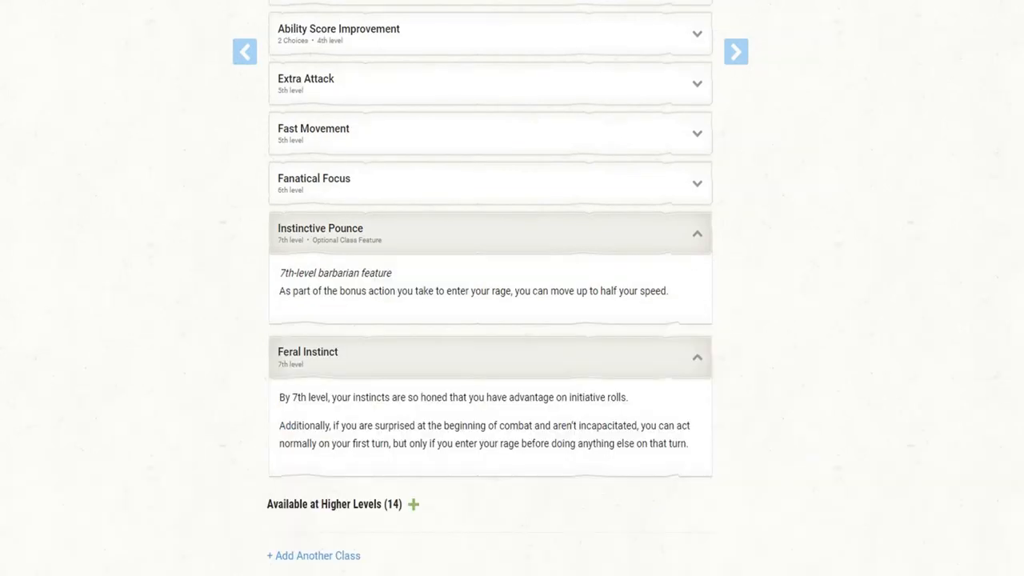